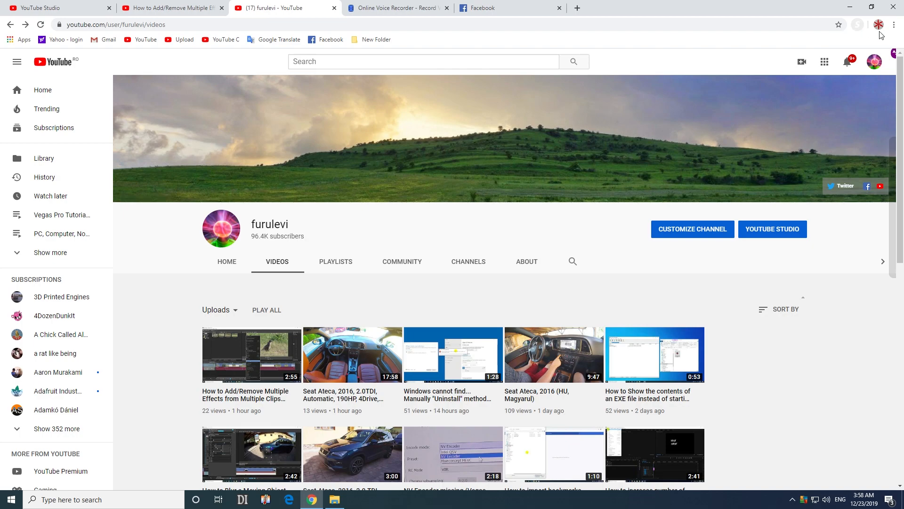
Turn off the Smuuvr extension from Chrome's Extensions page via More tools
{"action": "left_click", "coordinate": [894, 24]}
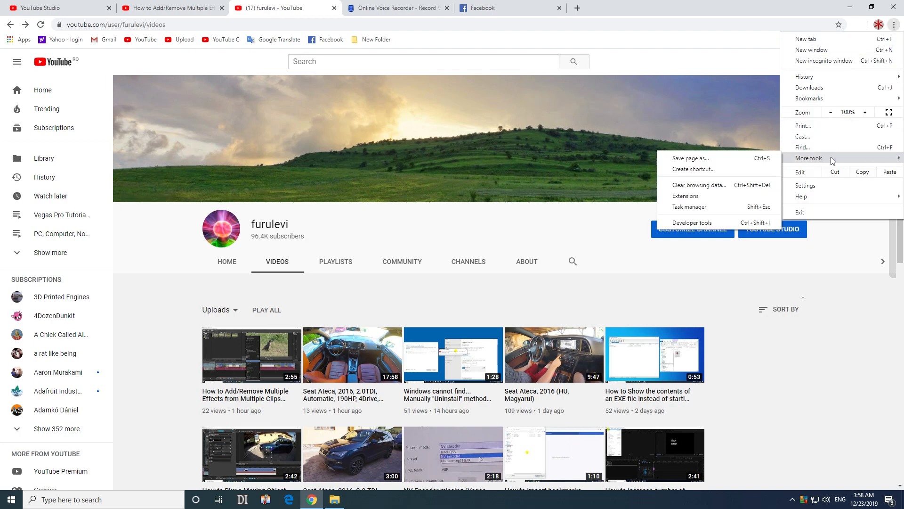
{"action": "mouse_move", "coordinate": [686, 196]}
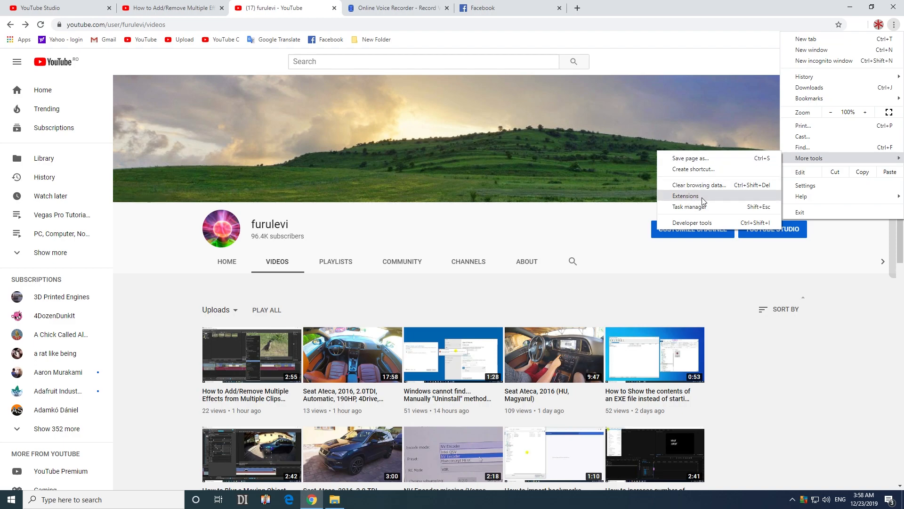
{"action": "left_click", "coordinate": [686, 196]}
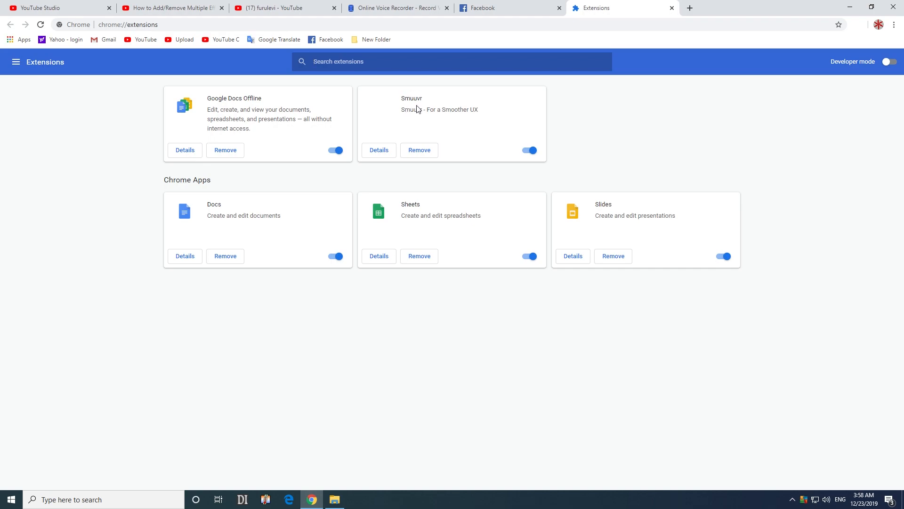
{"action": "left_click", "coordinate": [528, 150]}
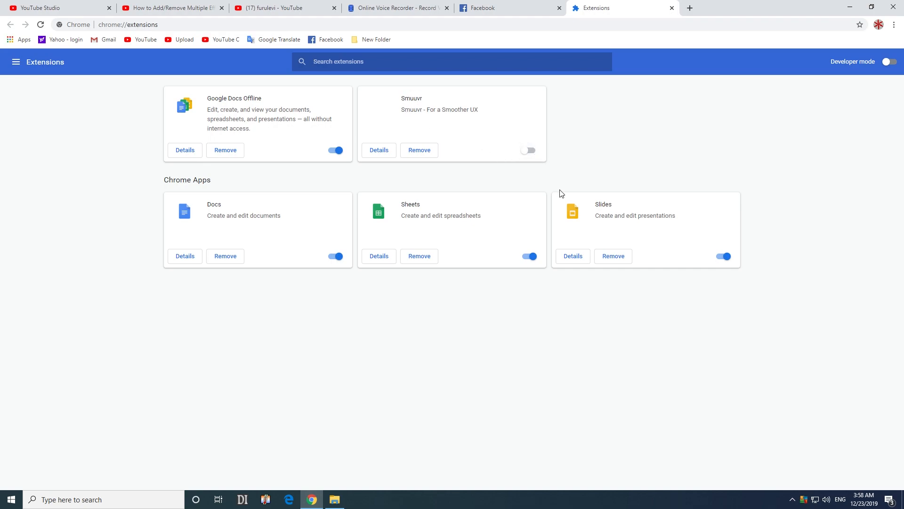
{"action": "mouse_move", "coordinate": [672, 9]}
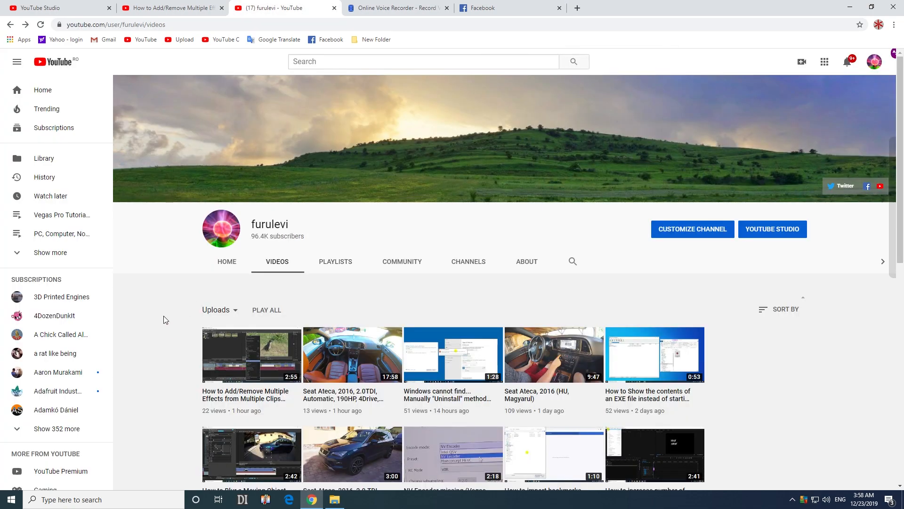
Reload the furulevi channel's videos page from its context menu
{"action": "right_click", "coordinate": [164, 320]}
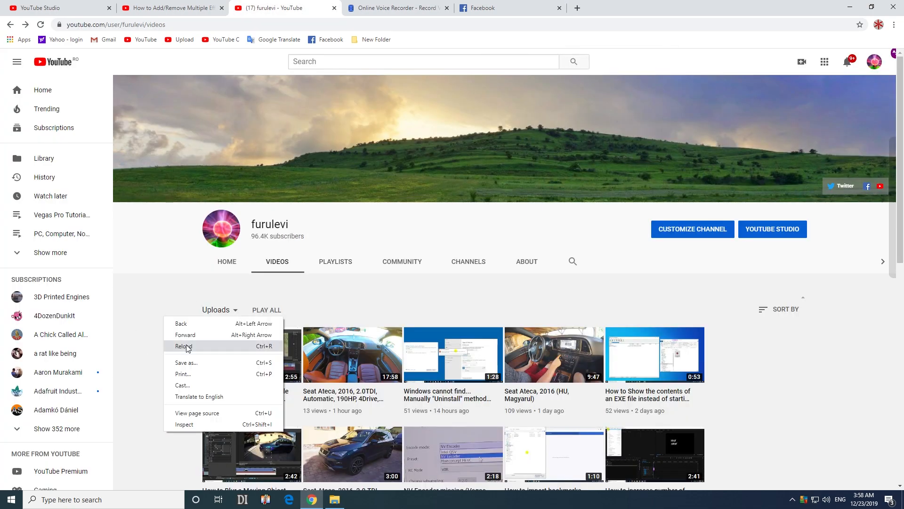
{"action": "left_click", "coordinate": [184, 345]}
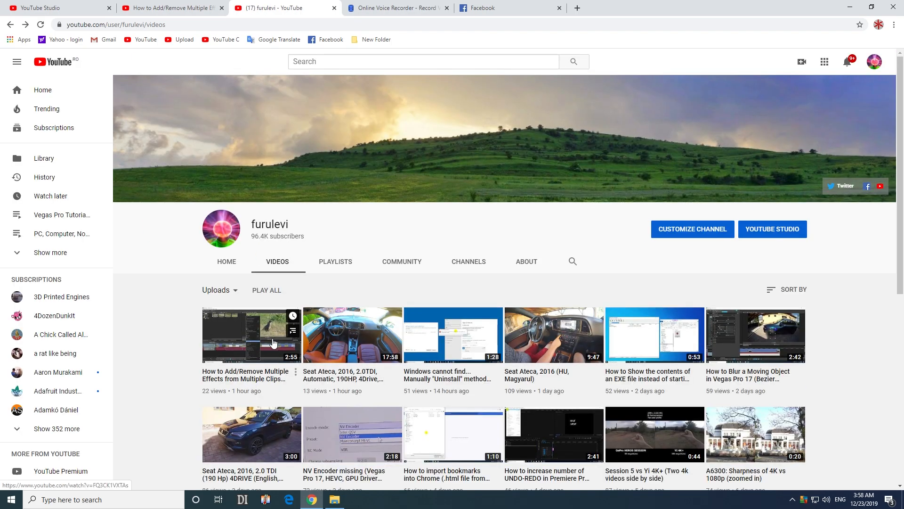
Open the 'How to Add/Remove Multiple Effects from Multiple Clips Vegas Pro 17' video
{"action": "left_click", "coordinate": [250, 336]}
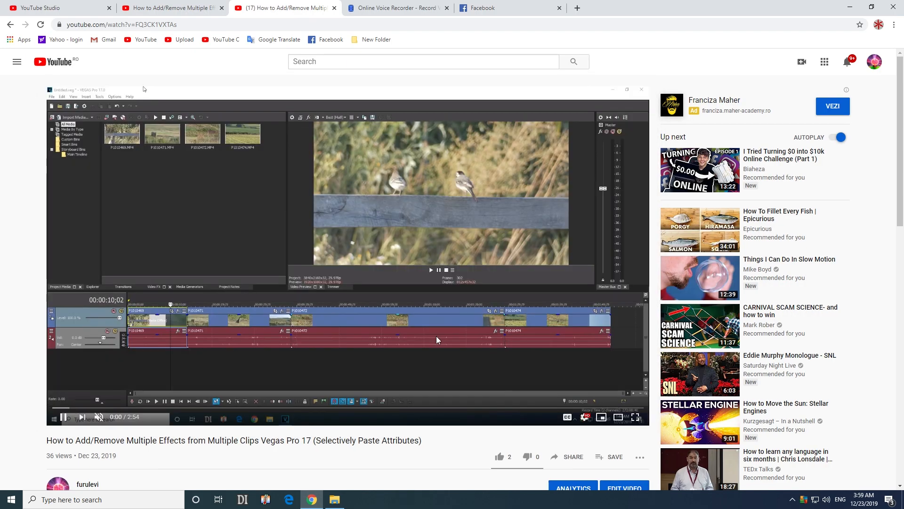